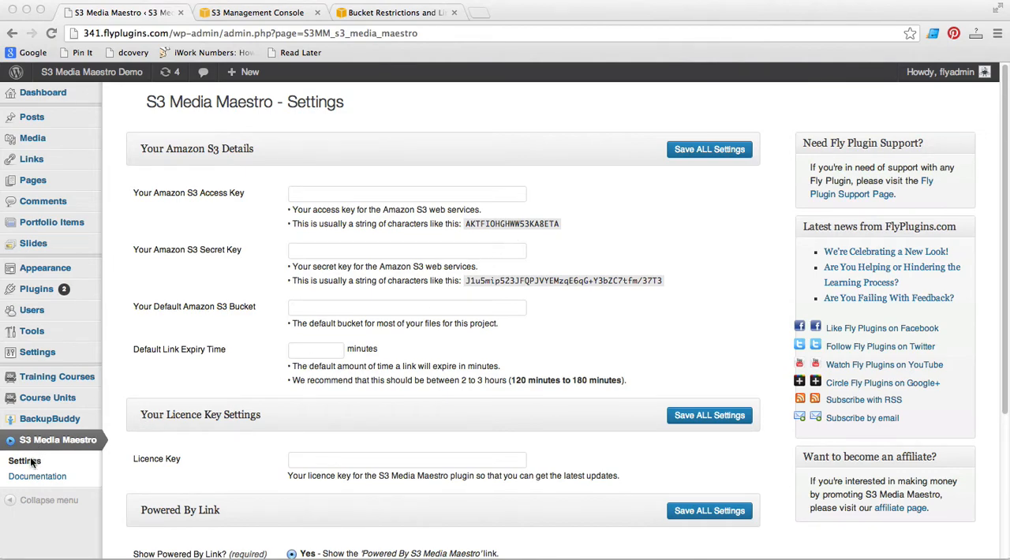
Paste the AWS Access Key and Secret Key into the S3 Media Maestro settings fields.
{"action": "left_click", "coordinate": [406, 251]}
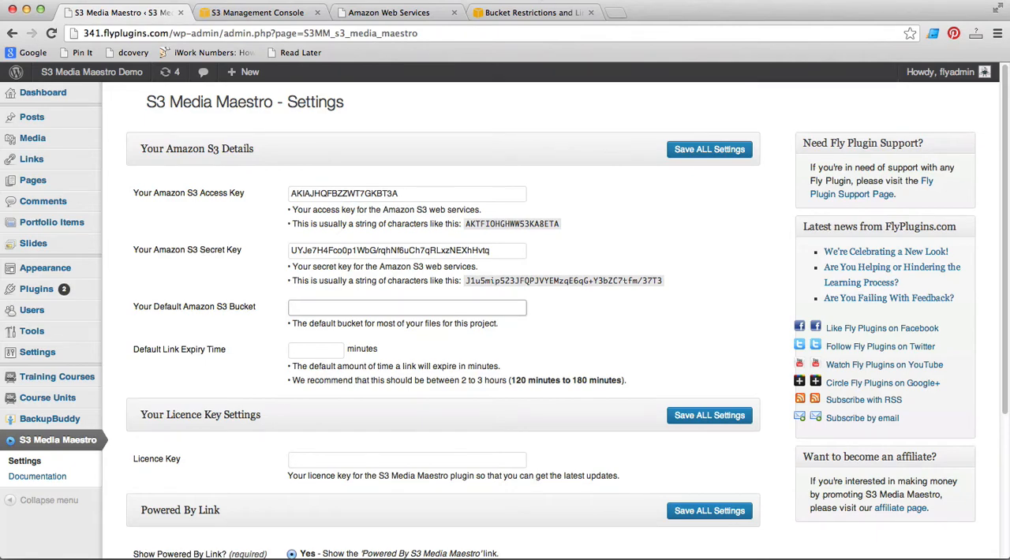
Bring up the AWS Bucket Restrictions and Limitations page to read the bucket naming rules.
{"action": "left_click", "coordinate": [549, 12]}
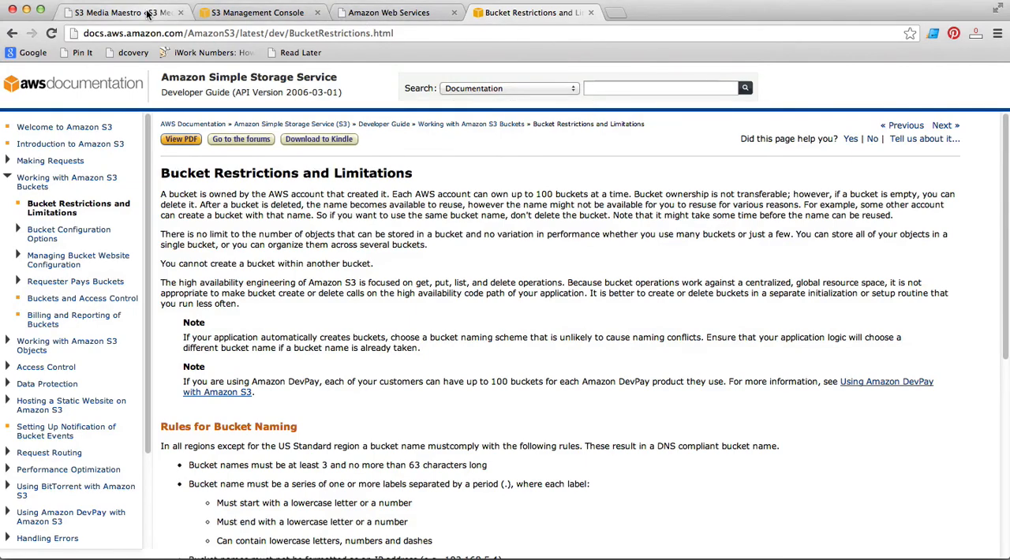
{"action": "left_click", "coordinate": [110, 14]}
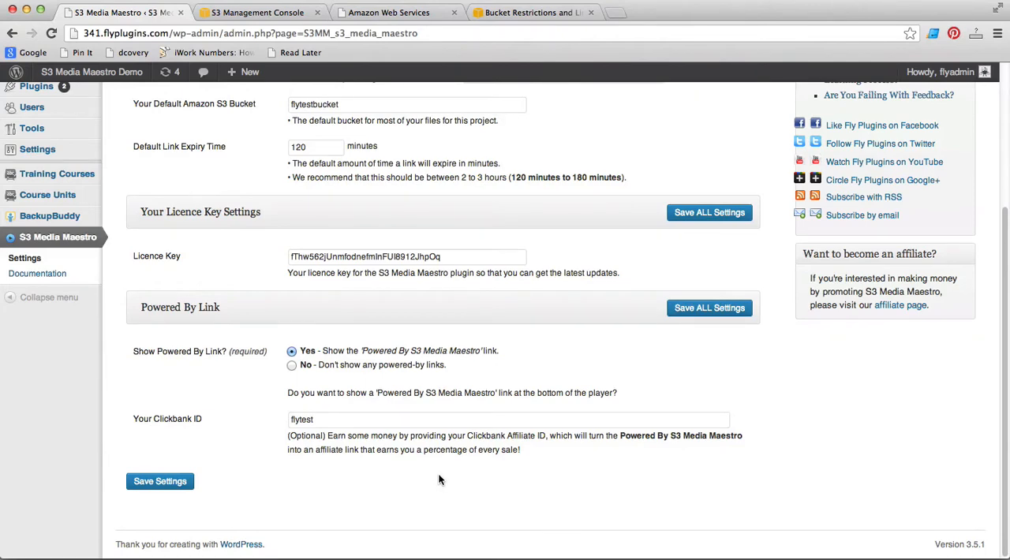
Save the S3 Media Maestro settings with the Licence Key and Clickbank ID entered.
{"action": "left_click", "coordinate": [276, 12]}
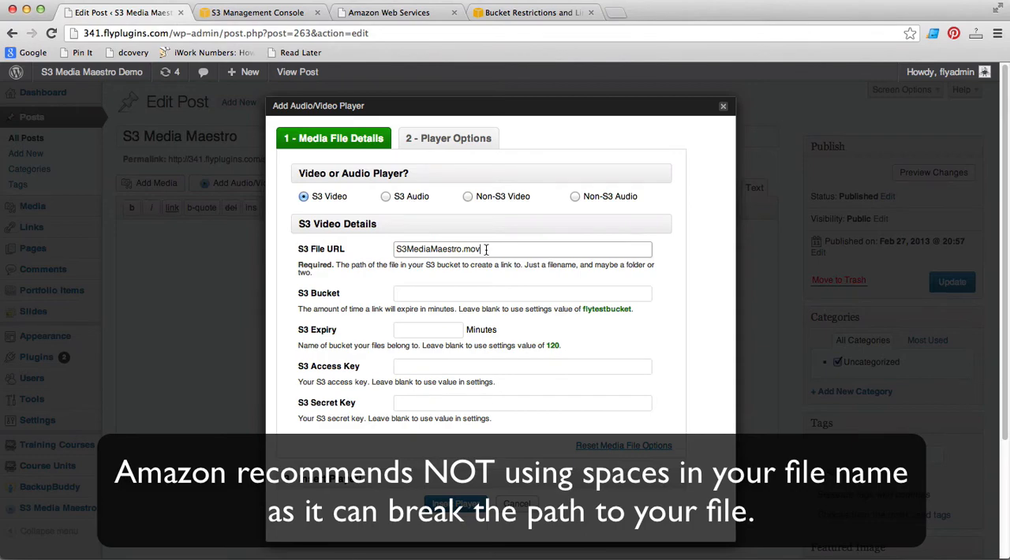
Remove the empty extra permission on S3MediaMaestro.mov and save, leaving only the owner.
{"action": "left_click", "coordinate": [259, 13]}
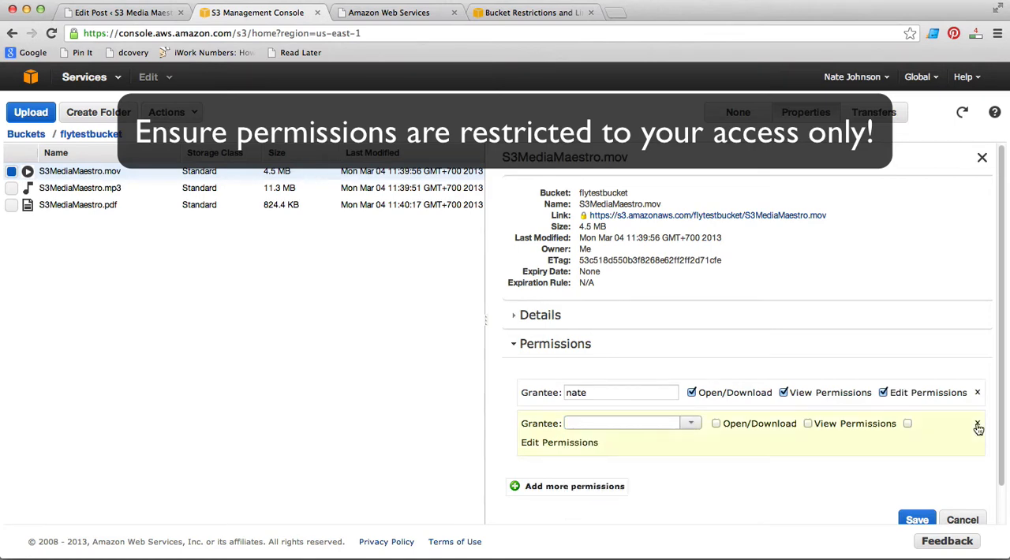
{"action": "left_click", "coordinate": [978, 432]}
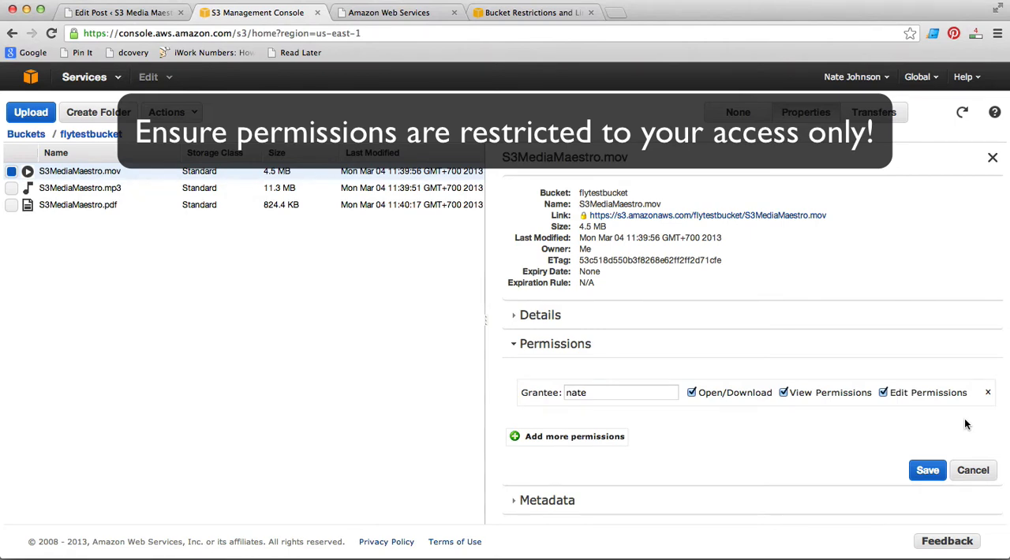
{"action": "left_click", "coordinate": [118, 12]}
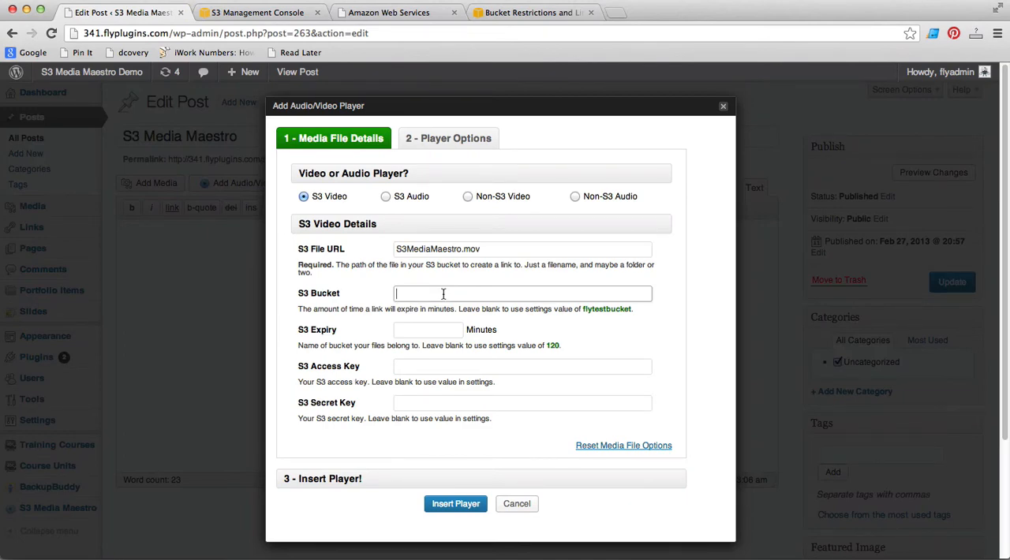
Use S3MediaMaestro.mov as the S3 Video file URL, leaving the bucket blank.
{"action": "left_click", "coordinate": [448, 138]}
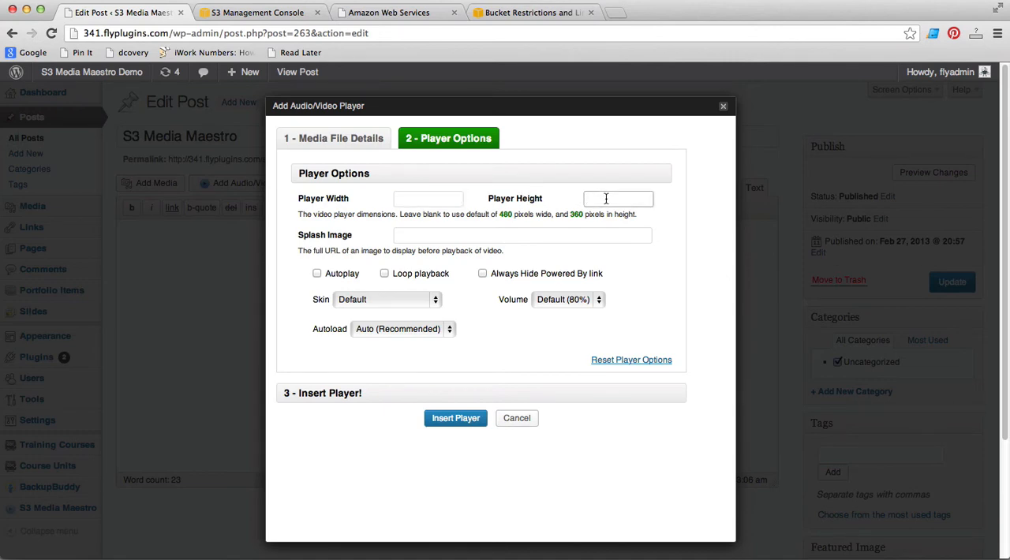
Set the SplashImage splash URL, enable autoplay, and toggle hiding the powered-by link.
{"action": "type", "text": "http://341.flyplugins.com/wp-content/uploads/2013/03/SplashImage"}
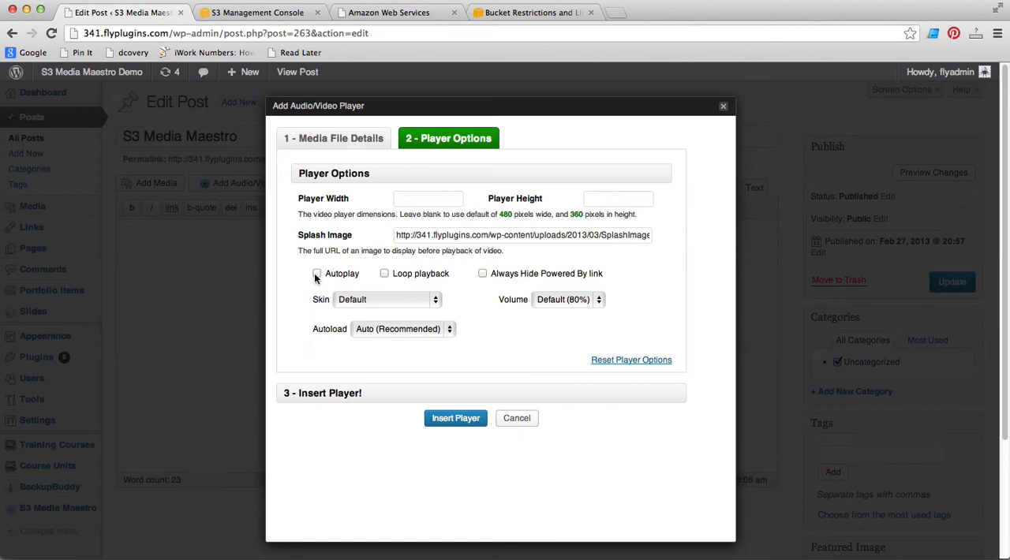
{"action": "left_click", "coordinate": [482, 273]}
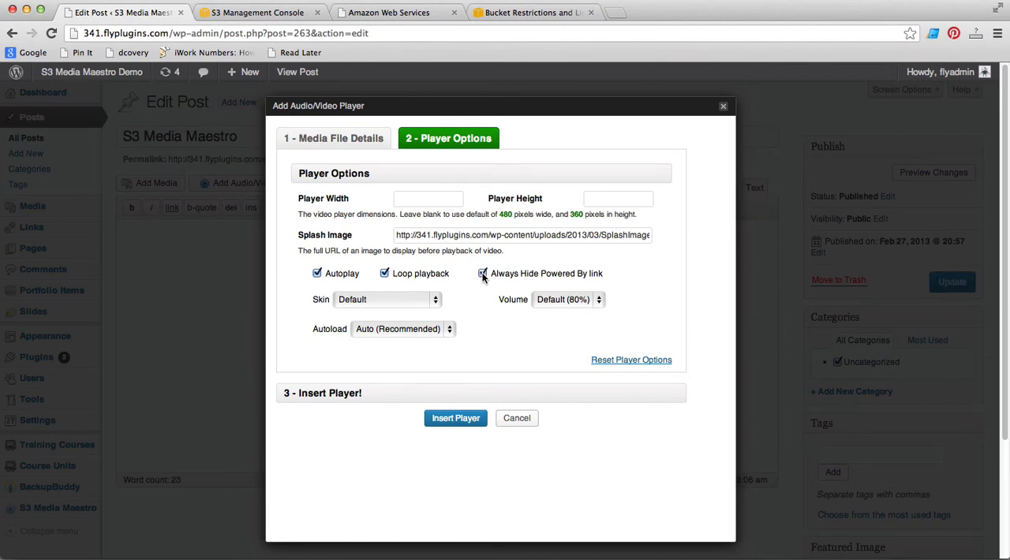
{"action": "left_click", "coordinate": [456, 418]}
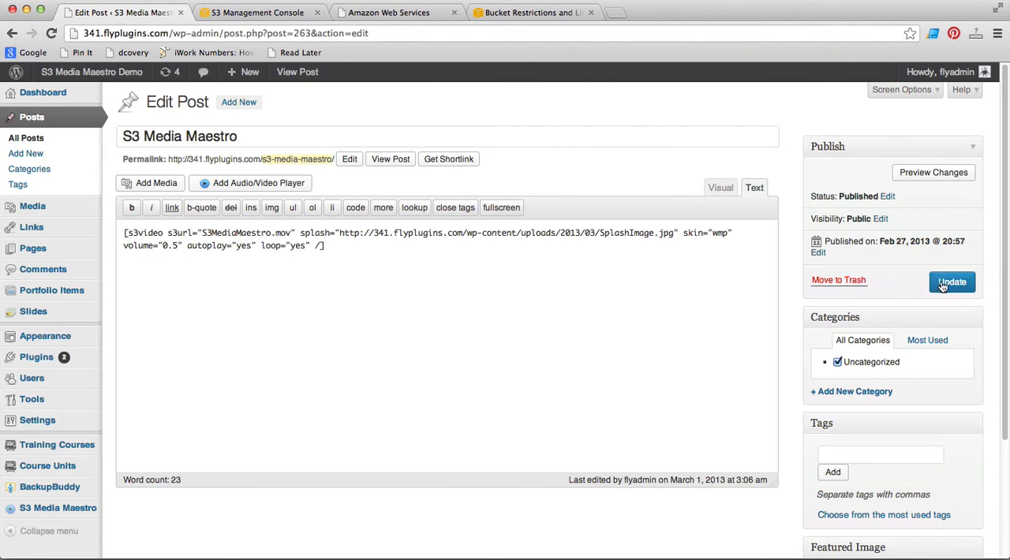
Update the post, then view the published post to watch the video.
{"action": "left_click", "coordinate": [952, 281]}
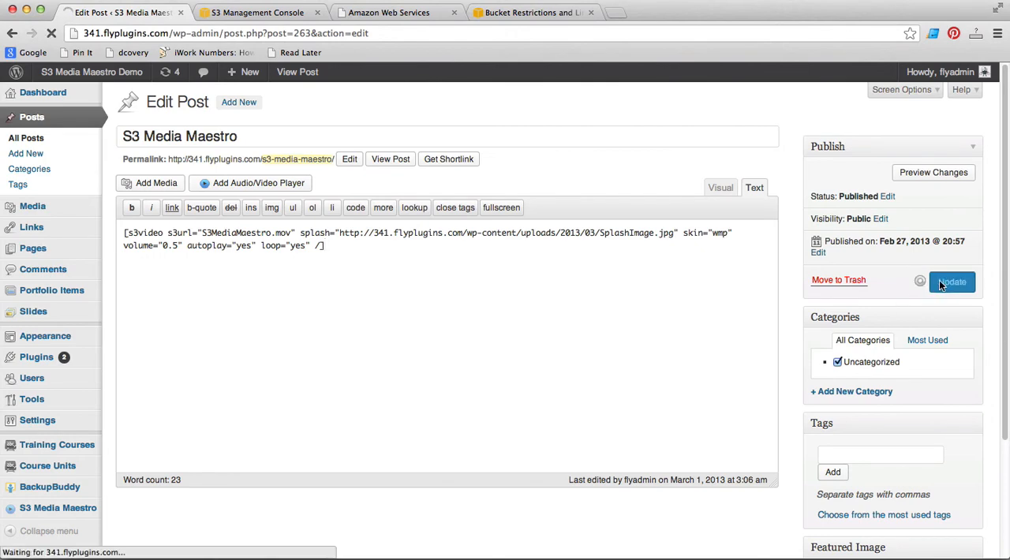
{"action": "left_click", "coordinate": [952, 282]}
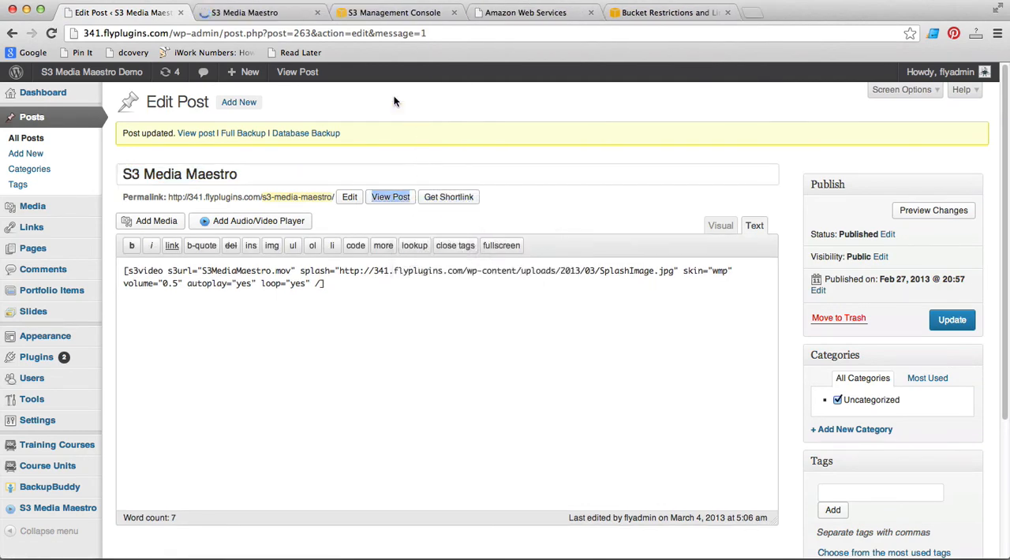
{"action": "left_click", "coordinate": [390, 197]}
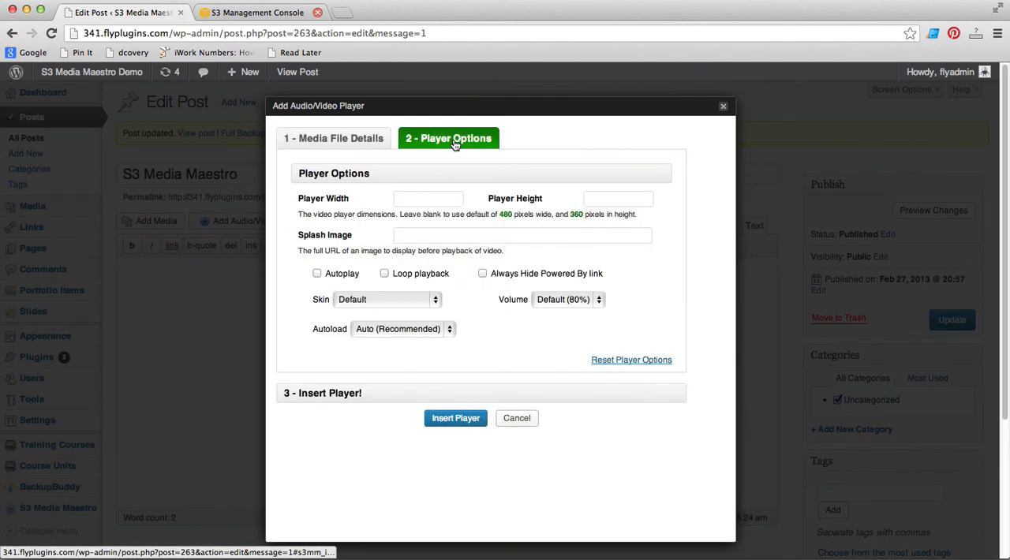
Review the Player Options settings for the new media player.
{"action": "left_click", "coordinate": [456, 418]}
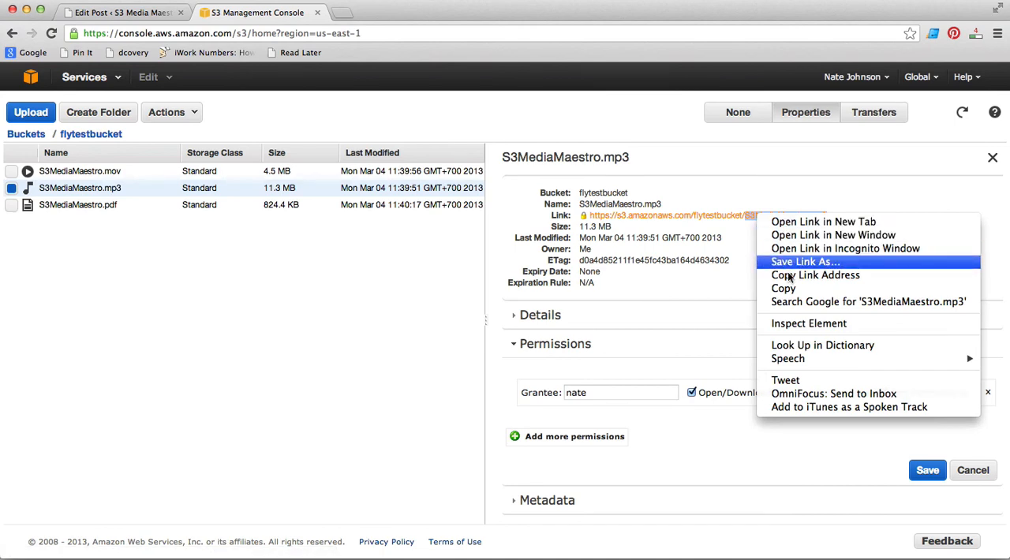
Copy the S3MediaMaestro.mp3 link and continue to the S3 Audio player settings.
{"action": "left_click", "coordinate": [118, 14]}
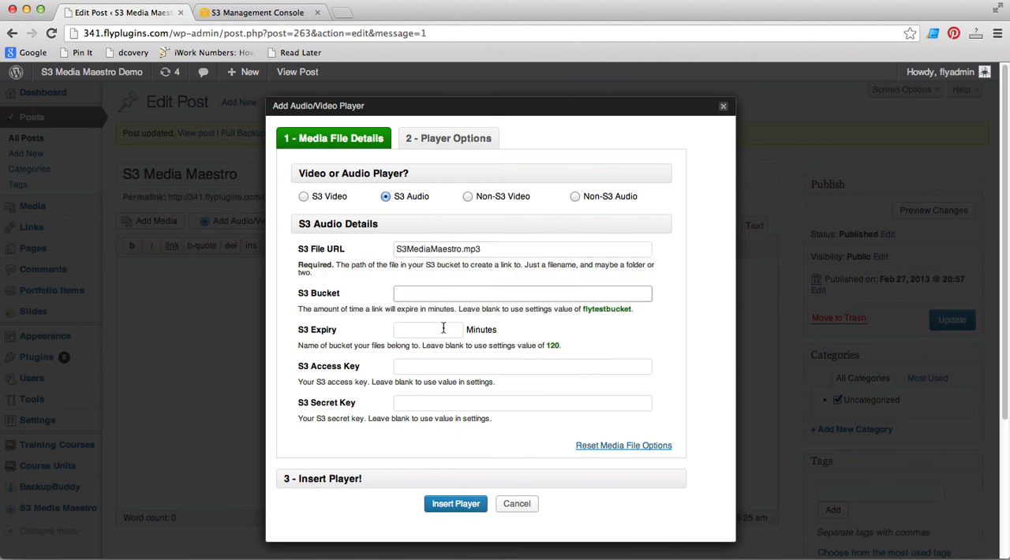
{"action": "left_click", "coordinate": [449, 138]}
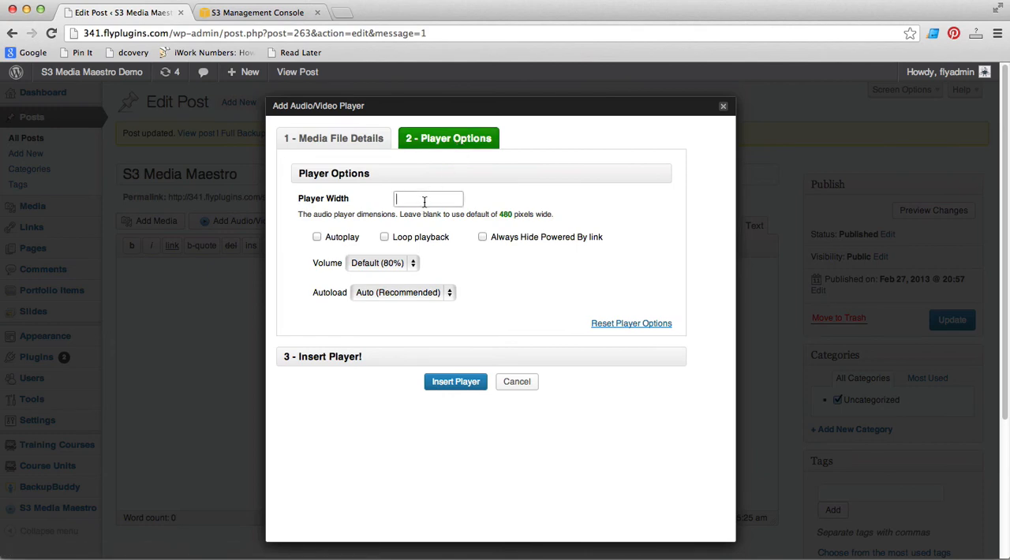
Give the audio player 90% volume, autoplay, looping and a hidden powered-by link.
{"action": "left_click", "coordinate": [456, 382]}
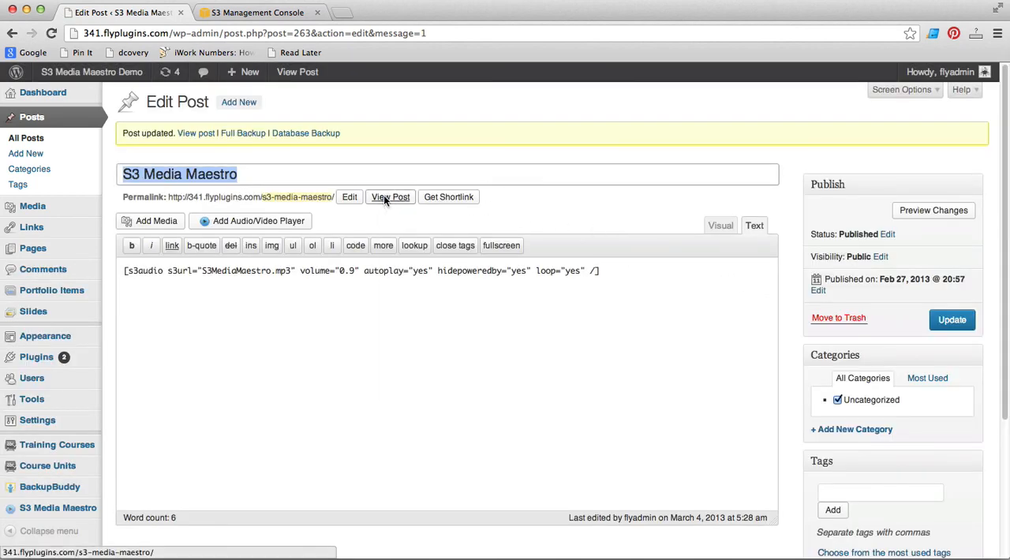
View the published post on the site so its S3 audio player starts playing.
{"action": "left_click", "coordinate": [390, 196]}
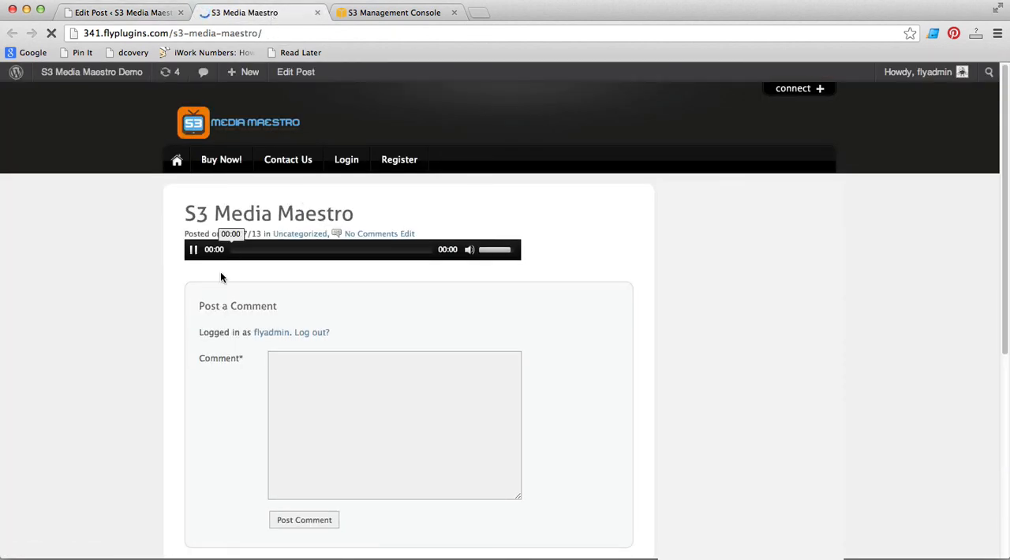